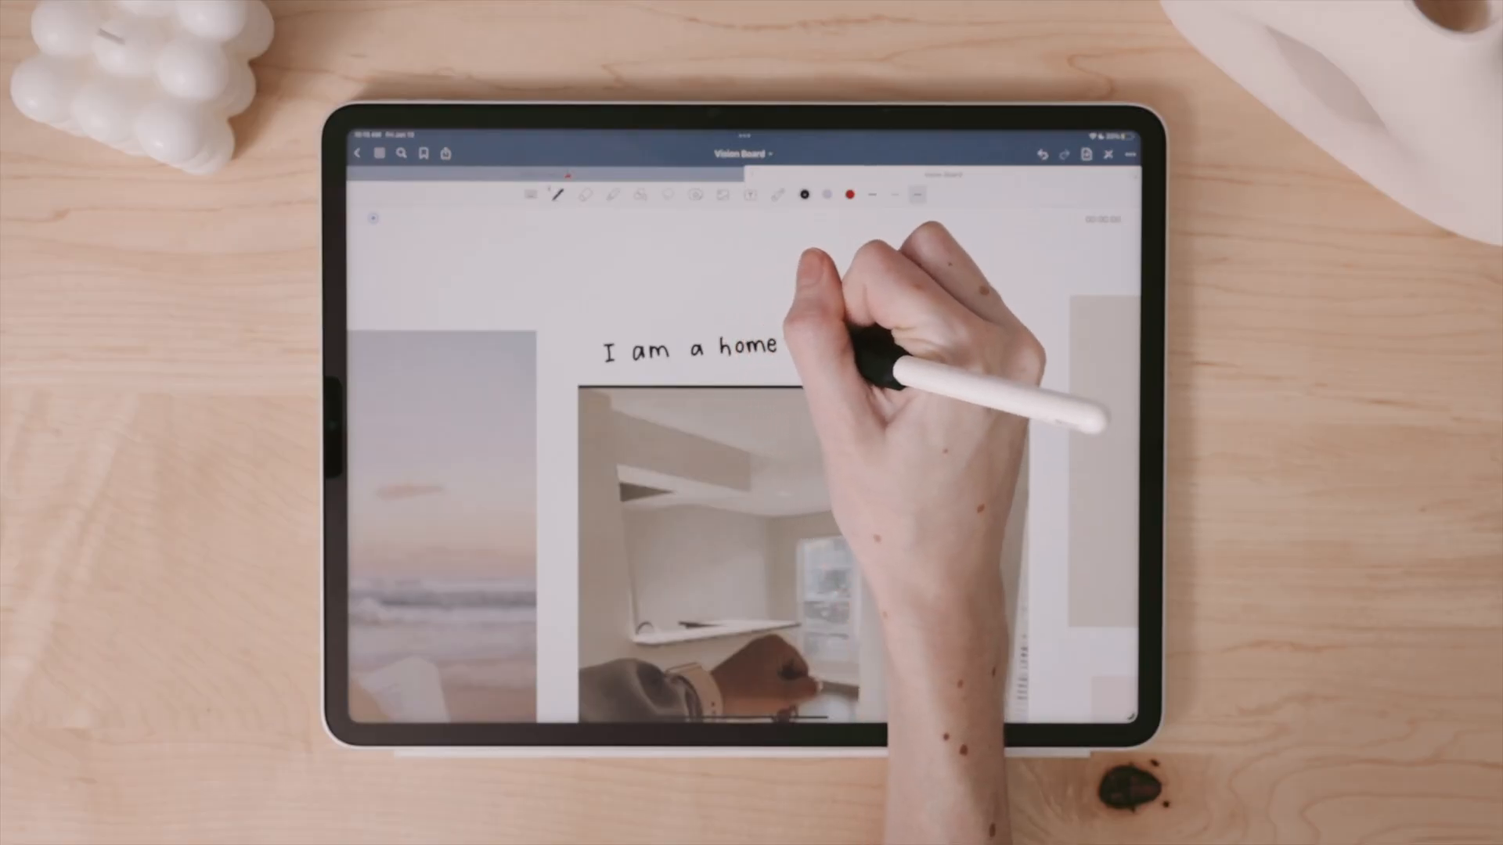
- Leave the Vision Board notebook and bring up the new-item options in Documents
left_click_drag(786, 345, 854, 345)
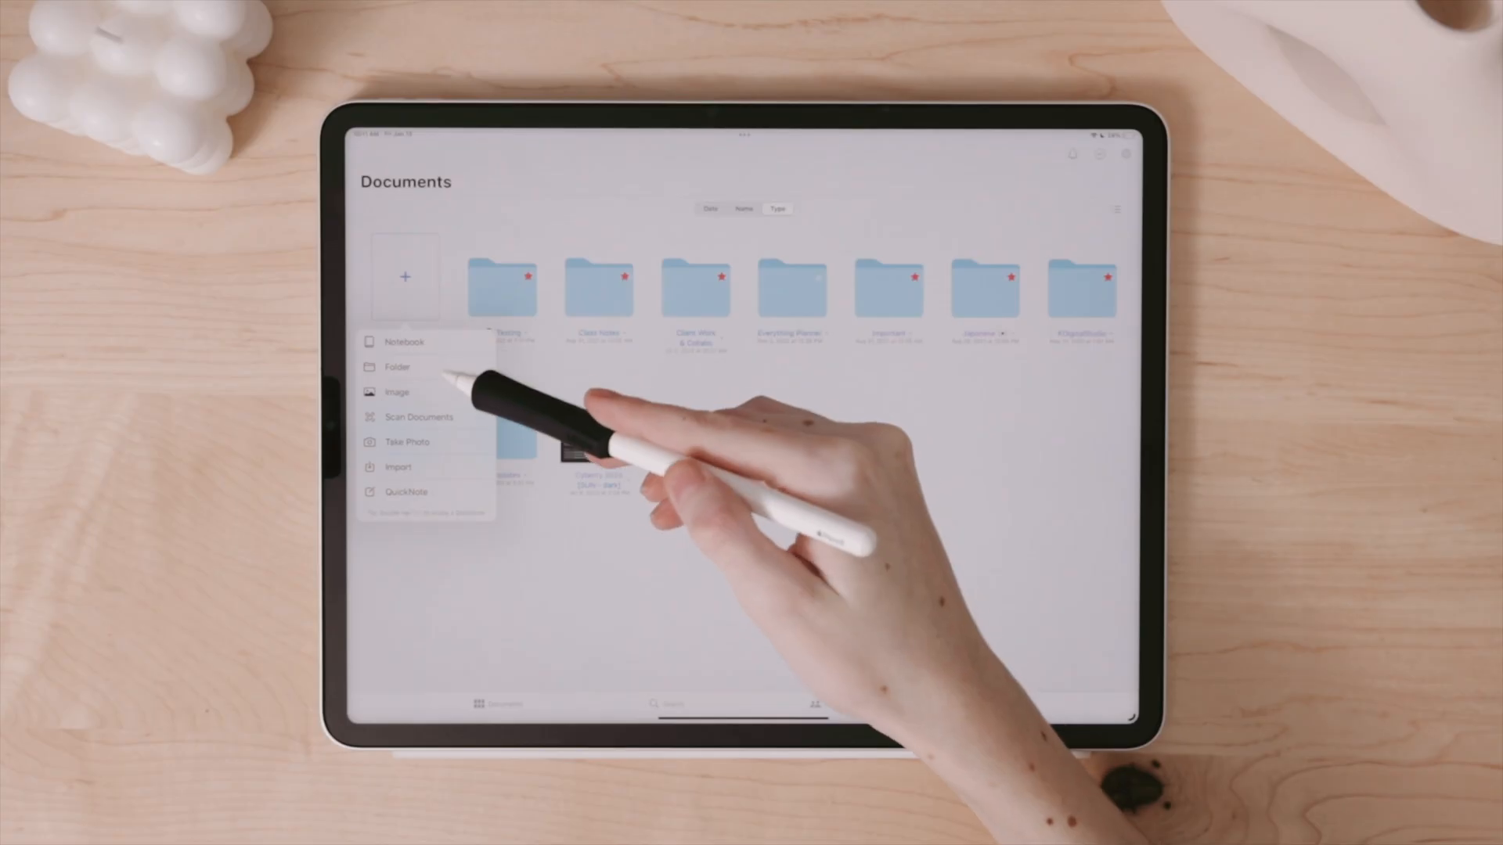
- Create a new notebook with Blank paper, returning to the Vision Board page
left_click(405, 342)
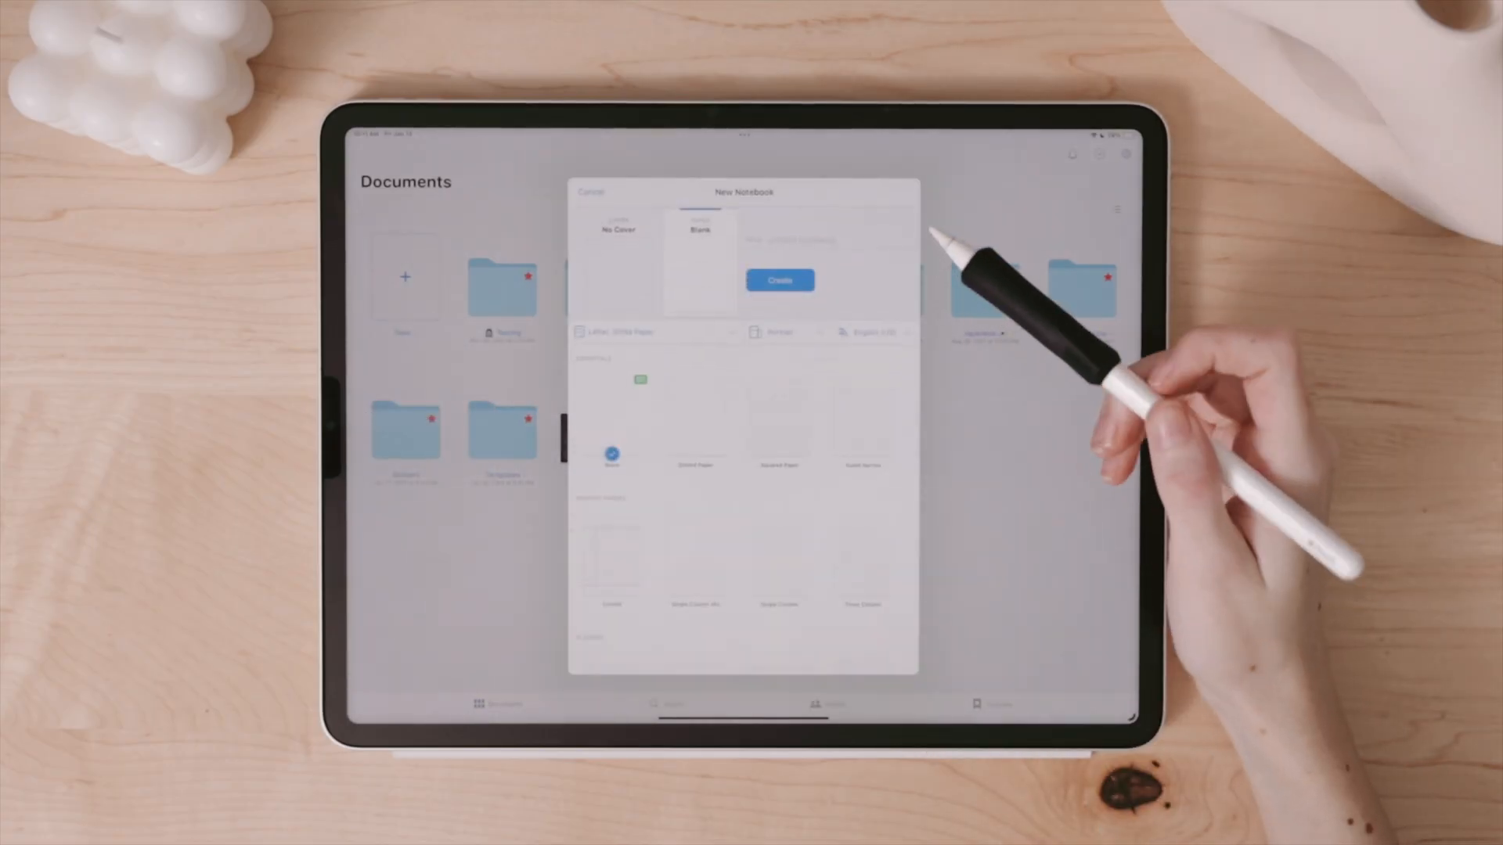
left_click(778, 280)
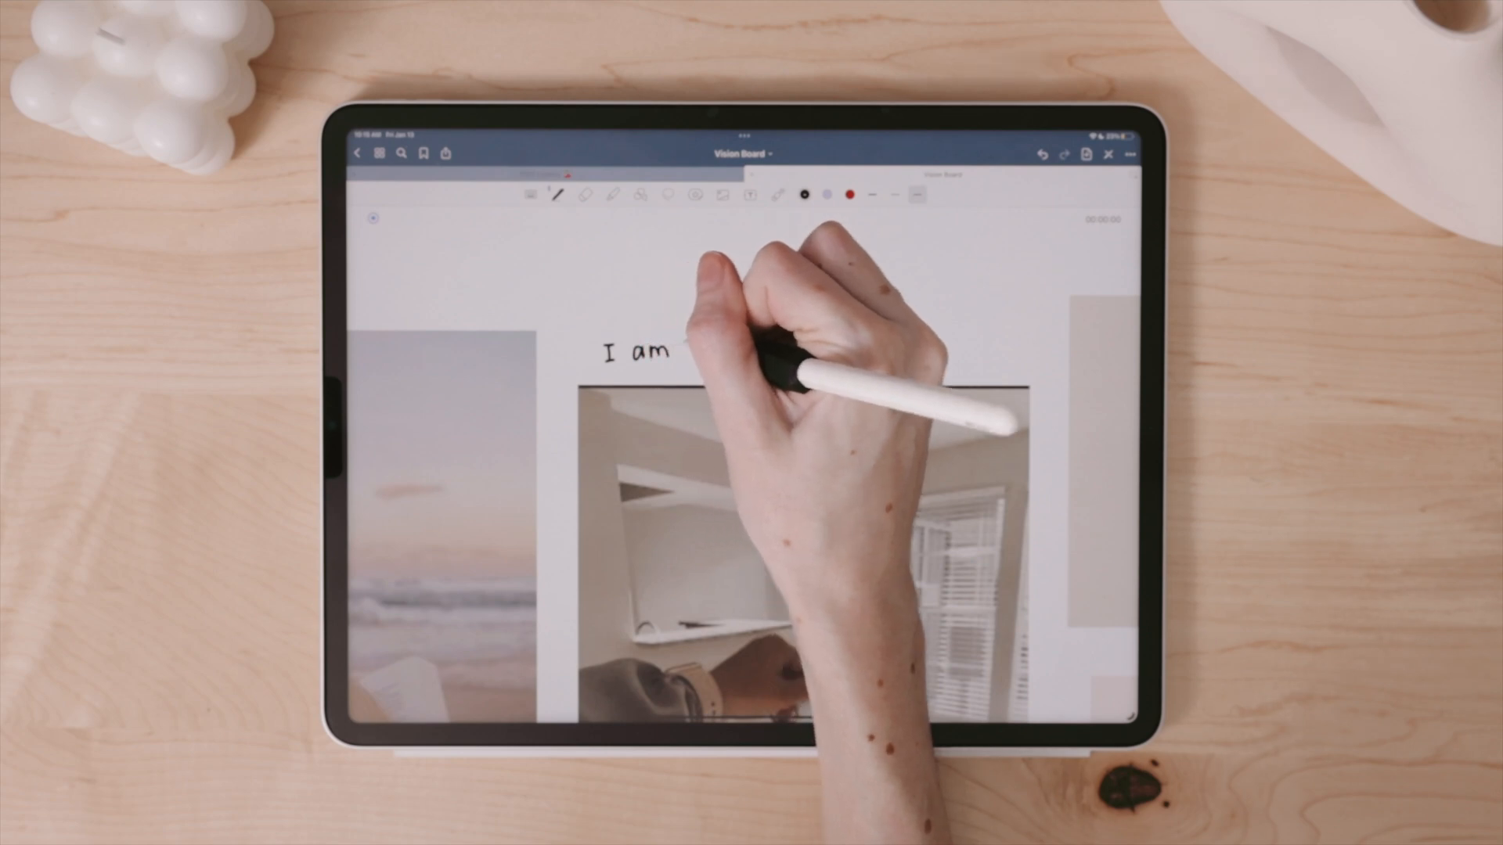
- Handwrite 'I am' above the home photo on the Vision Board page
type("a h")
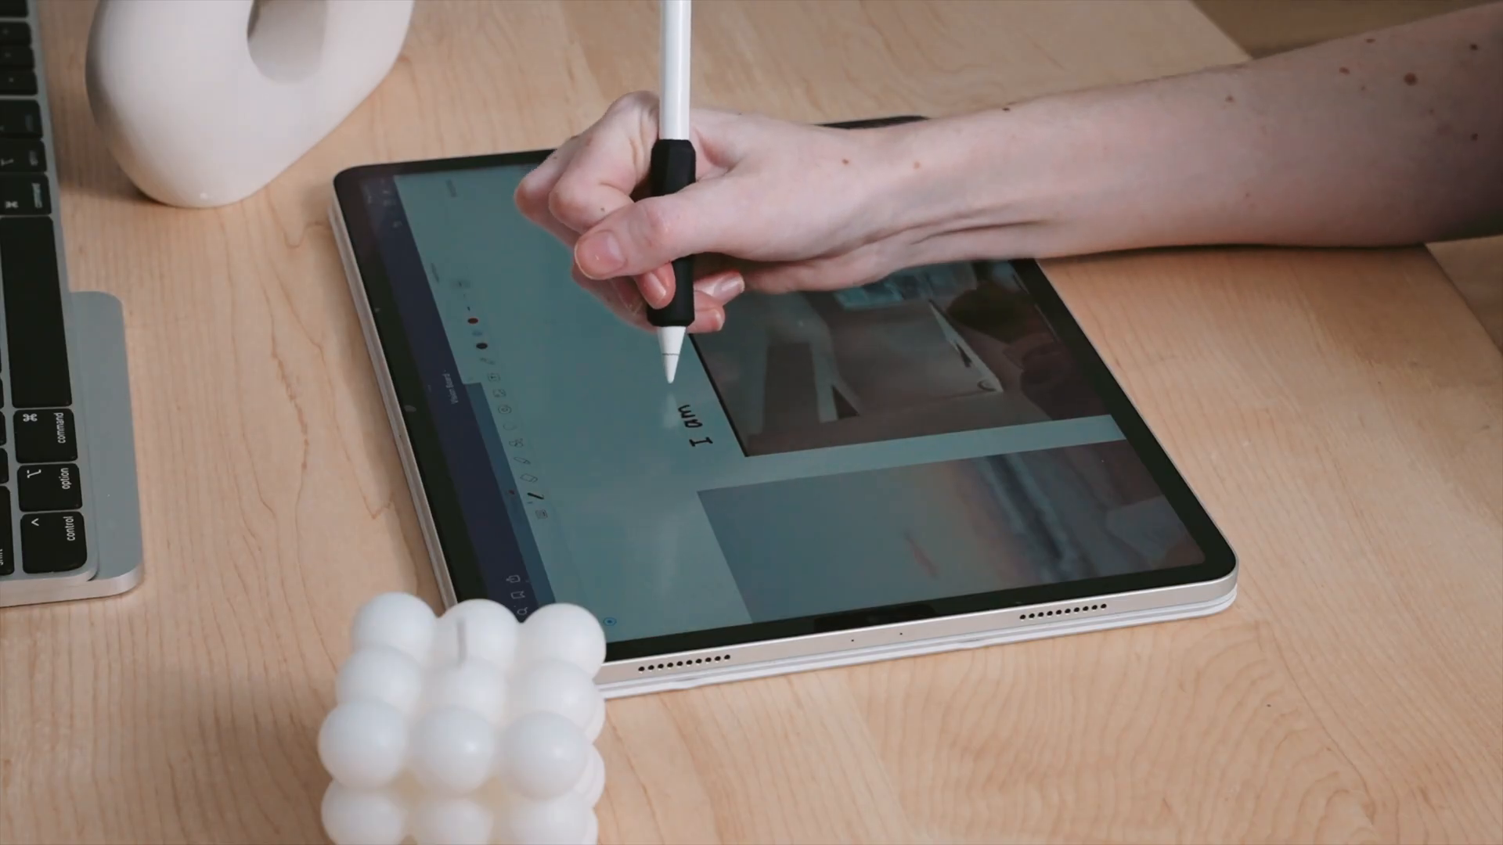
left_click_drag(690, 364, 700, 403)
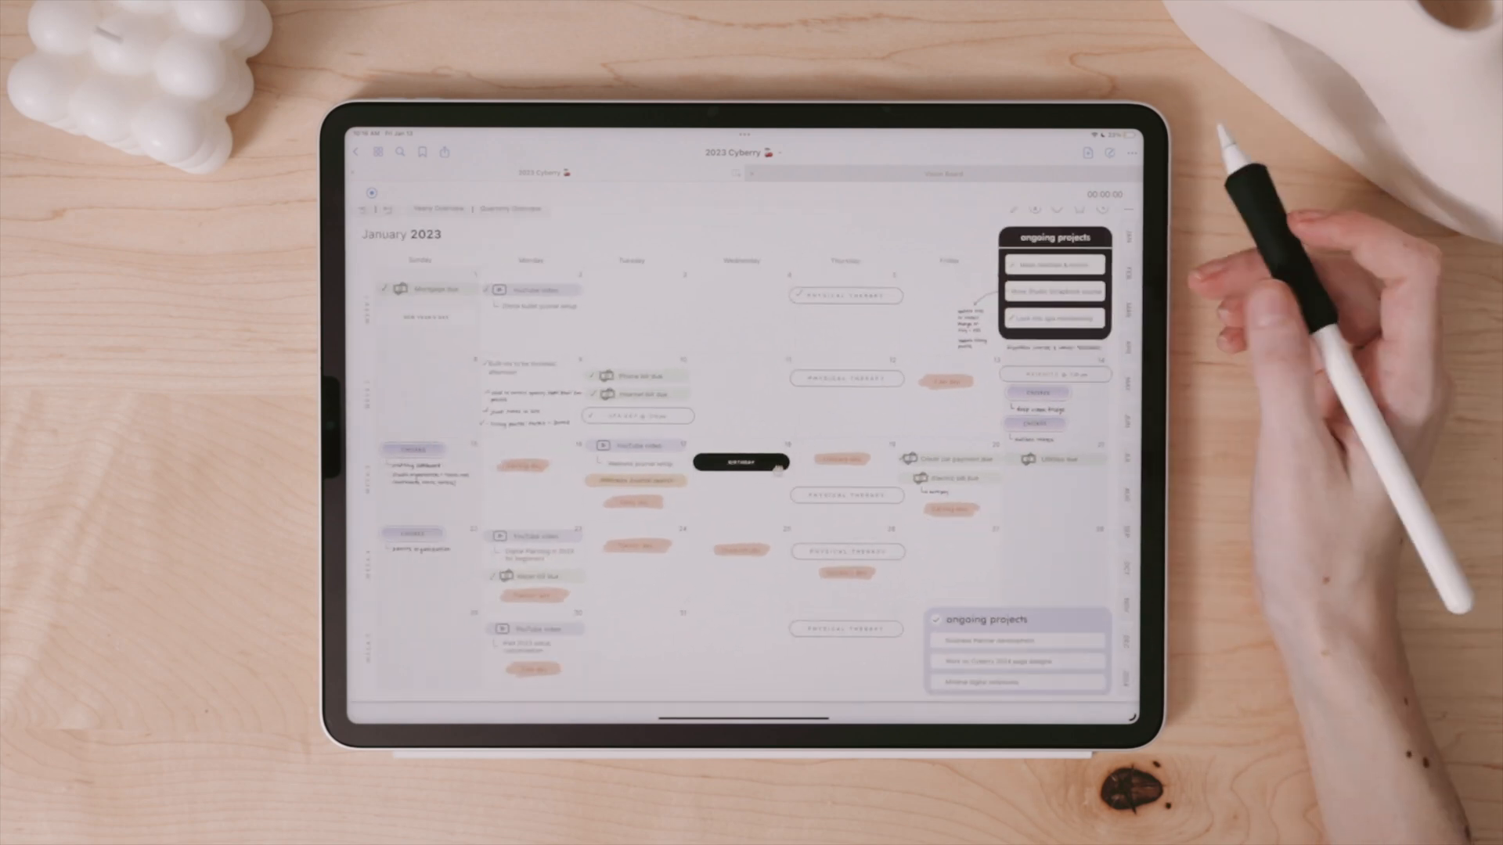
- Show the More options menu for the January 2023 Cyberry planner page
left_click(1129, 153)
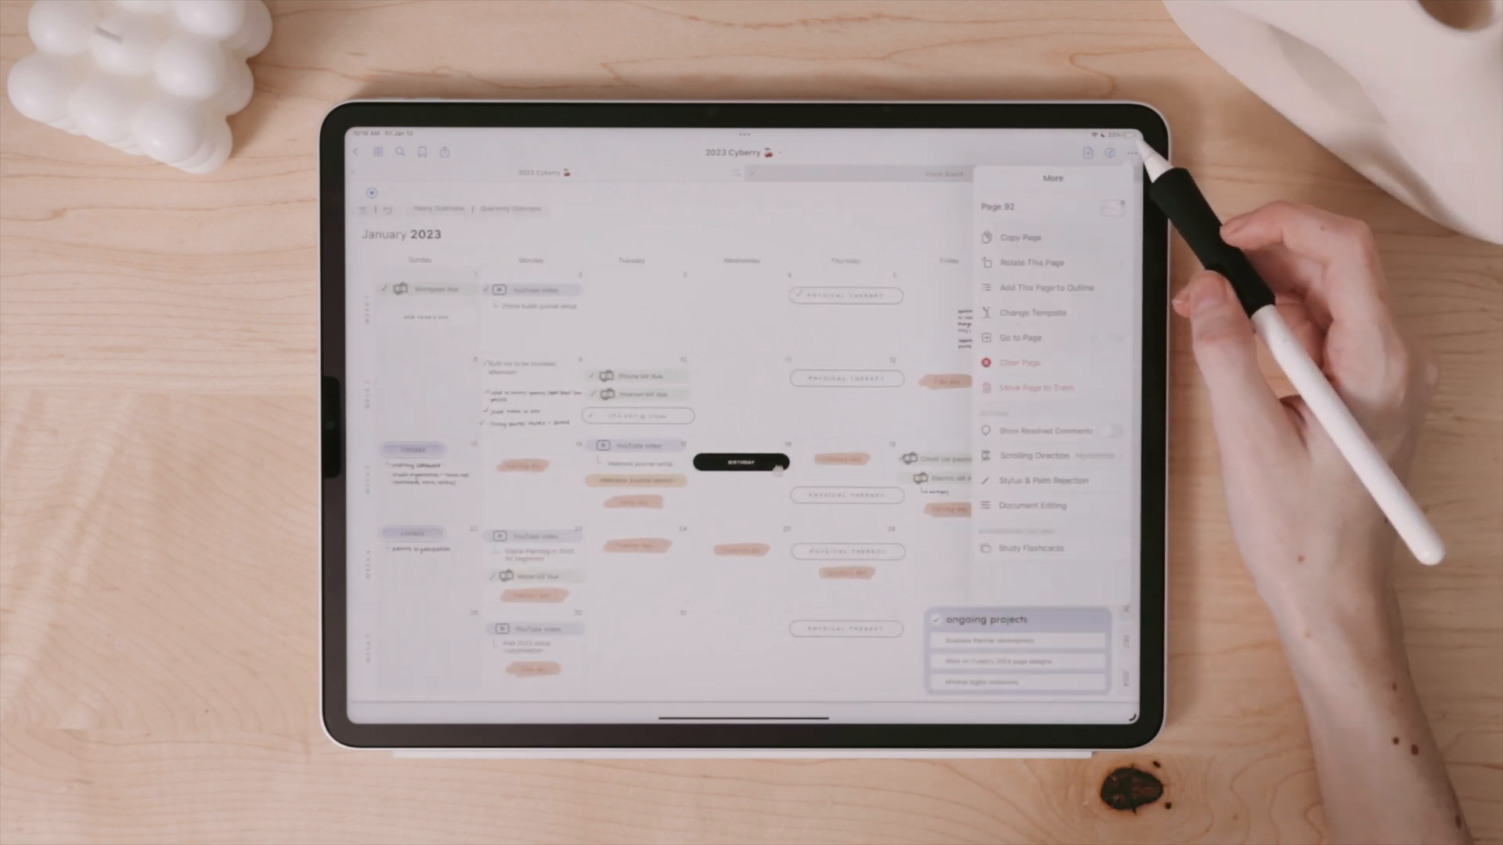
left_click(1019, 363)
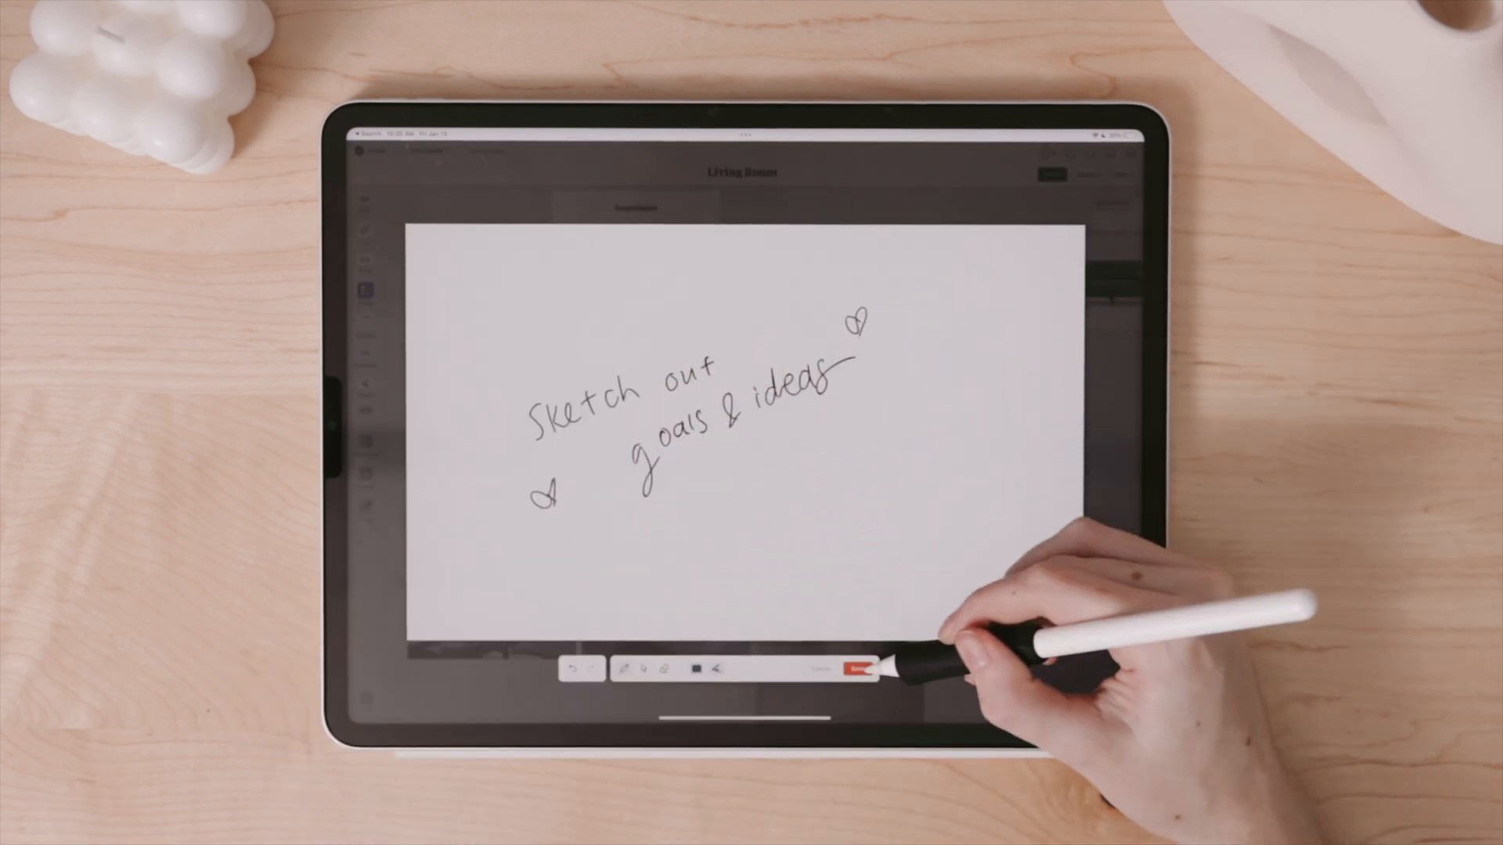
- Save the 'Sketch out goals & ideas' sketch card to the Living Room board
left_click(858, 667)
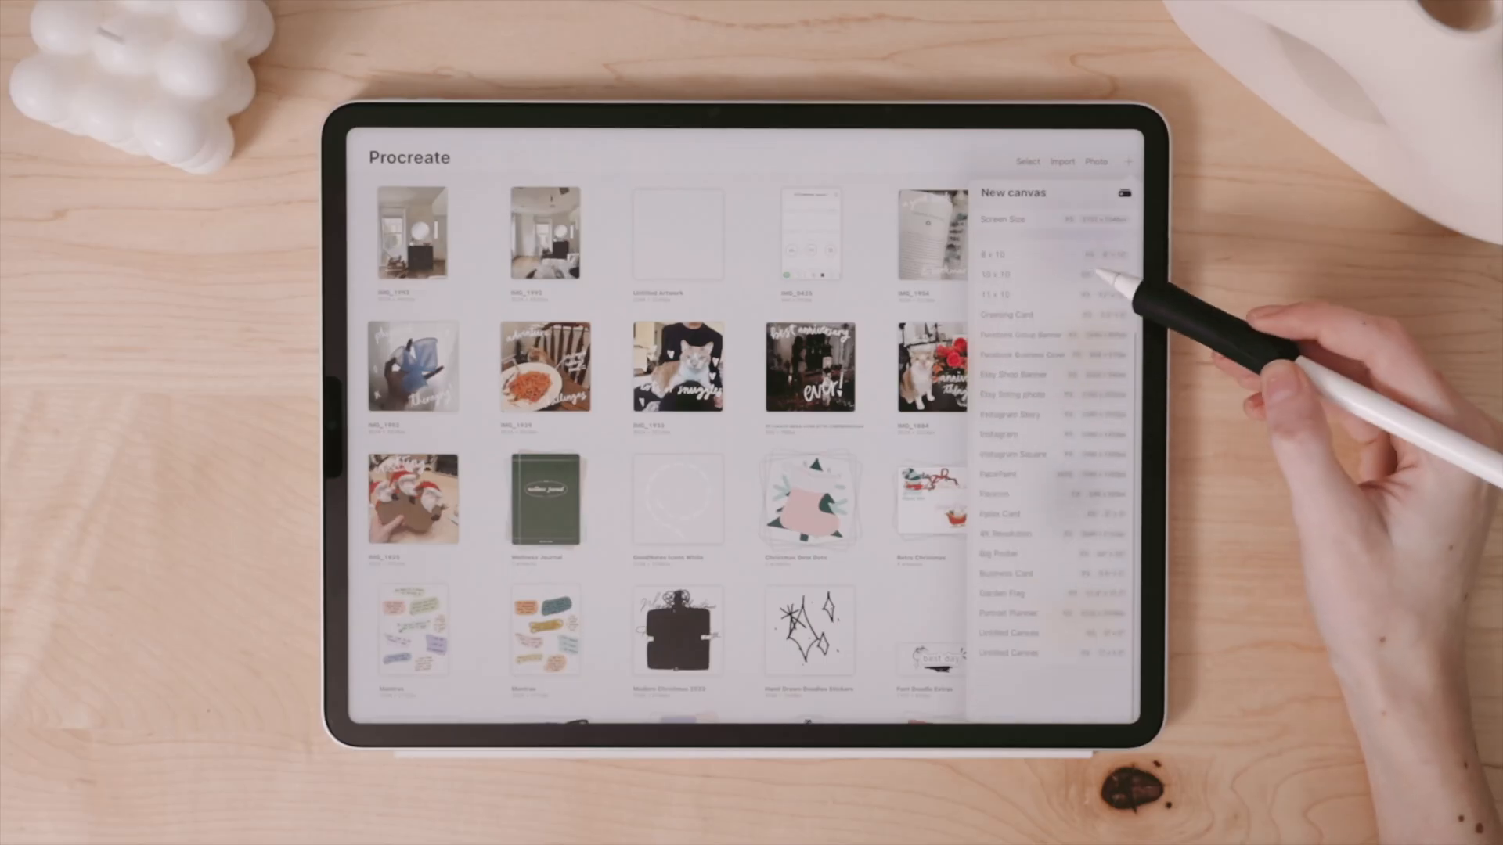
- Create a preset-size Procreate canvas and paint a soft mauve textured stroke
scroll("down", 3)
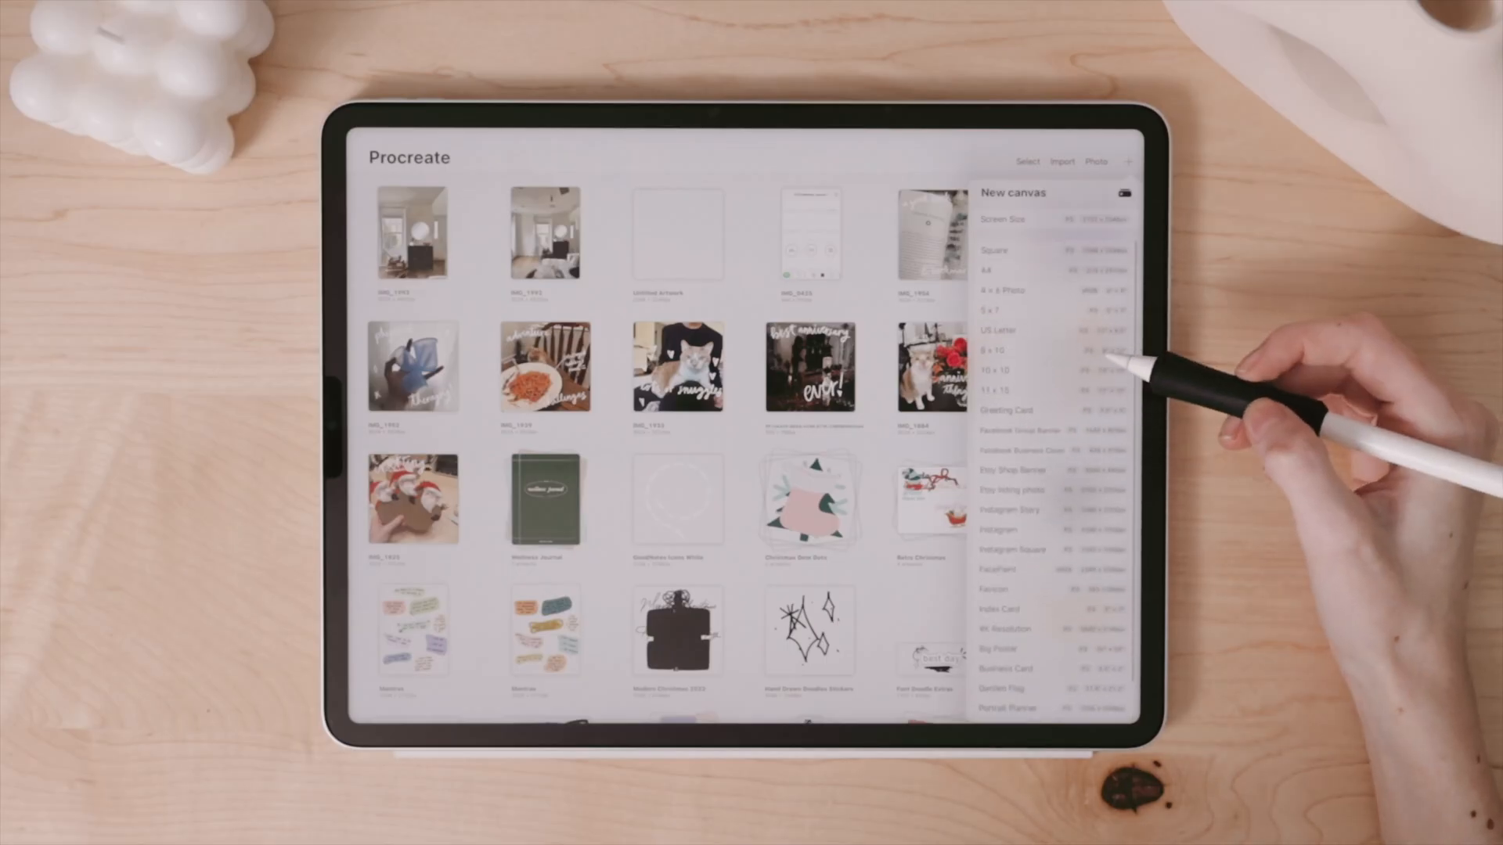
left_click(1000, 330)
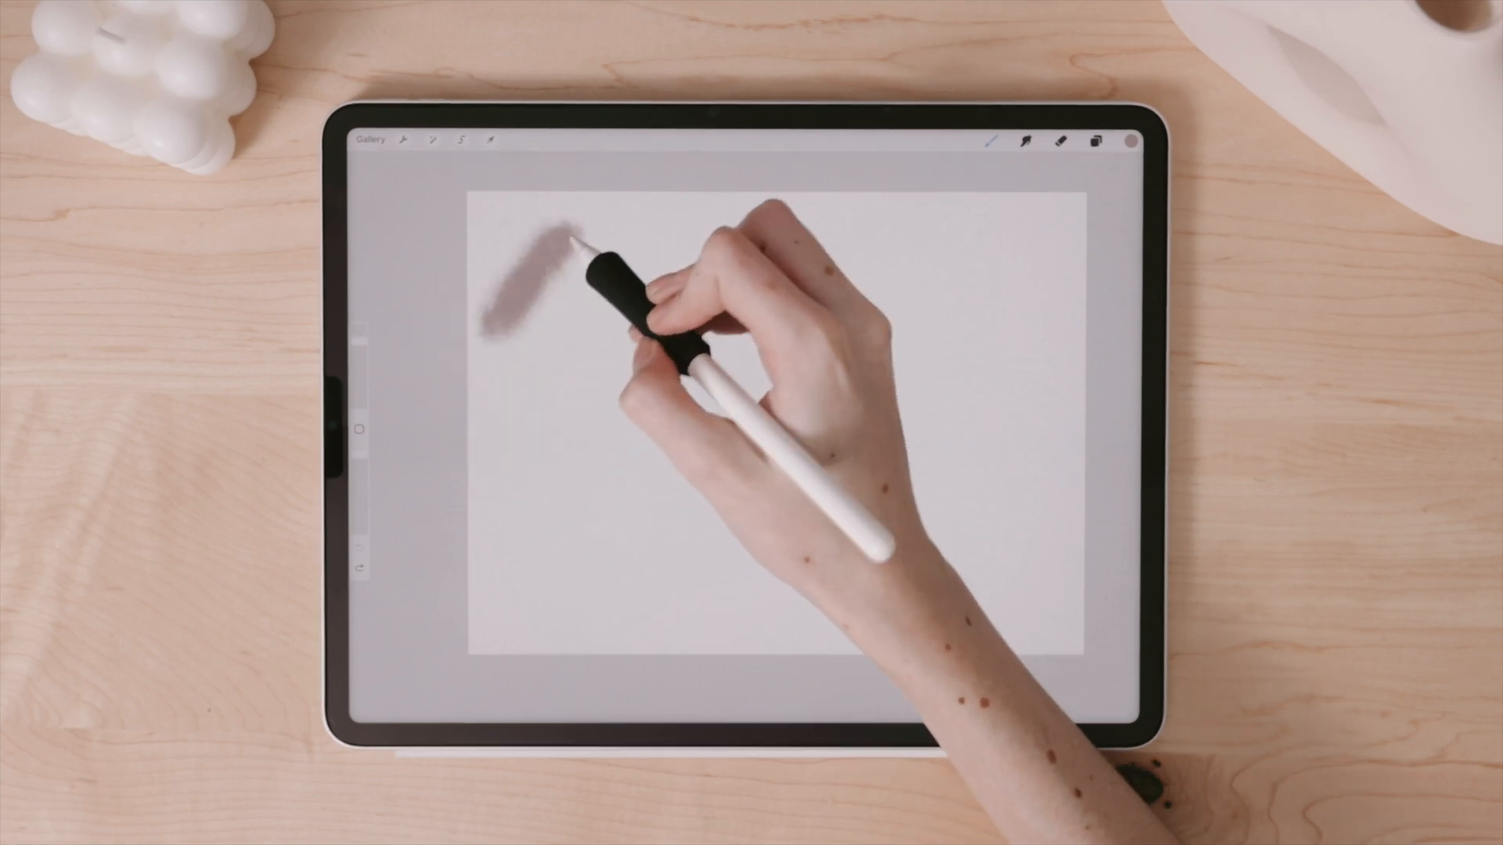
left_click_drag(786, 269, 958, 354)
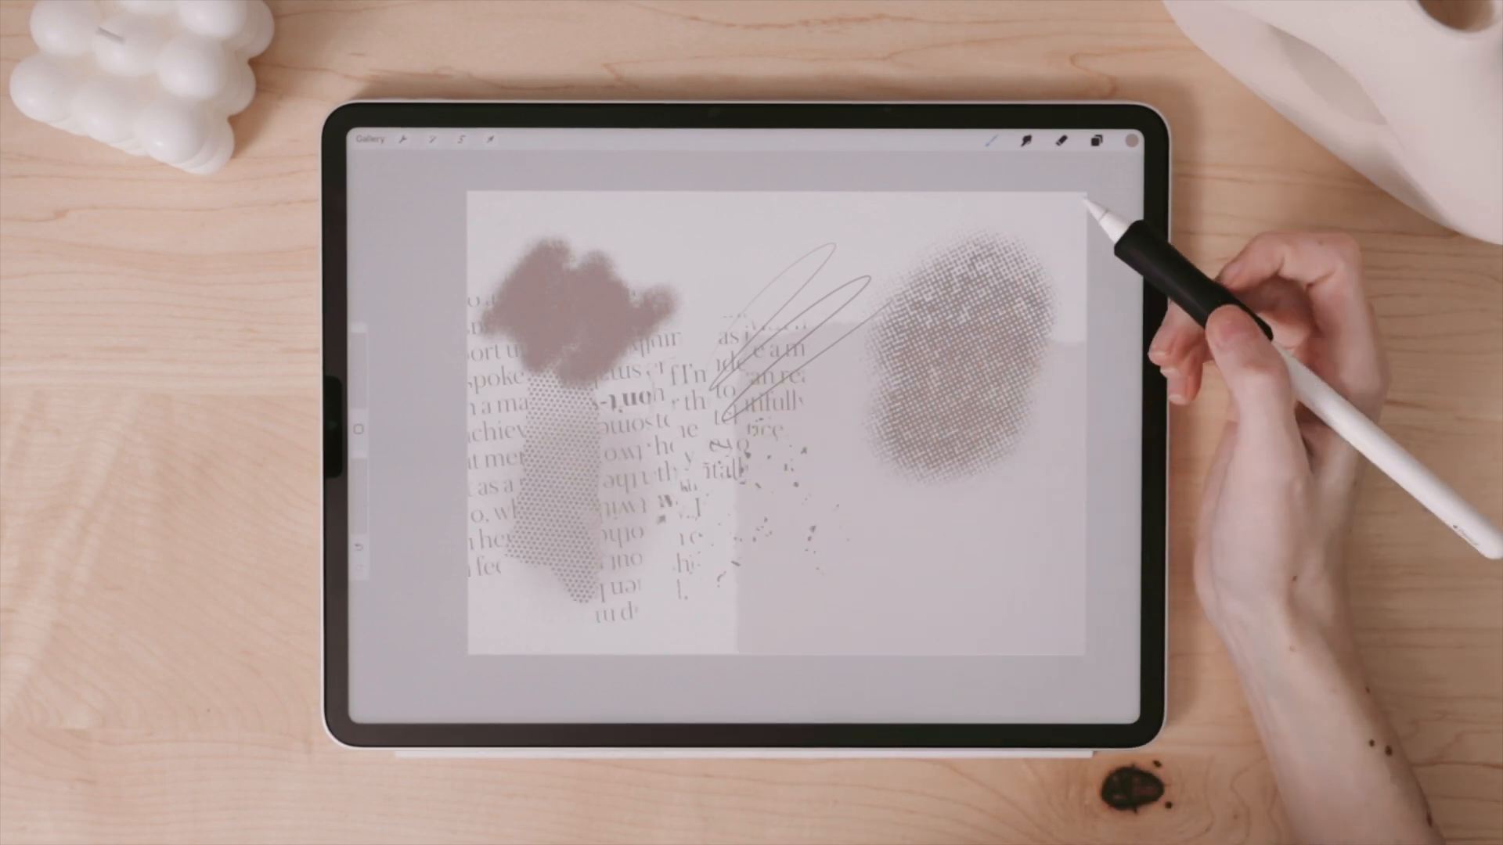
left_click(1029, 140)
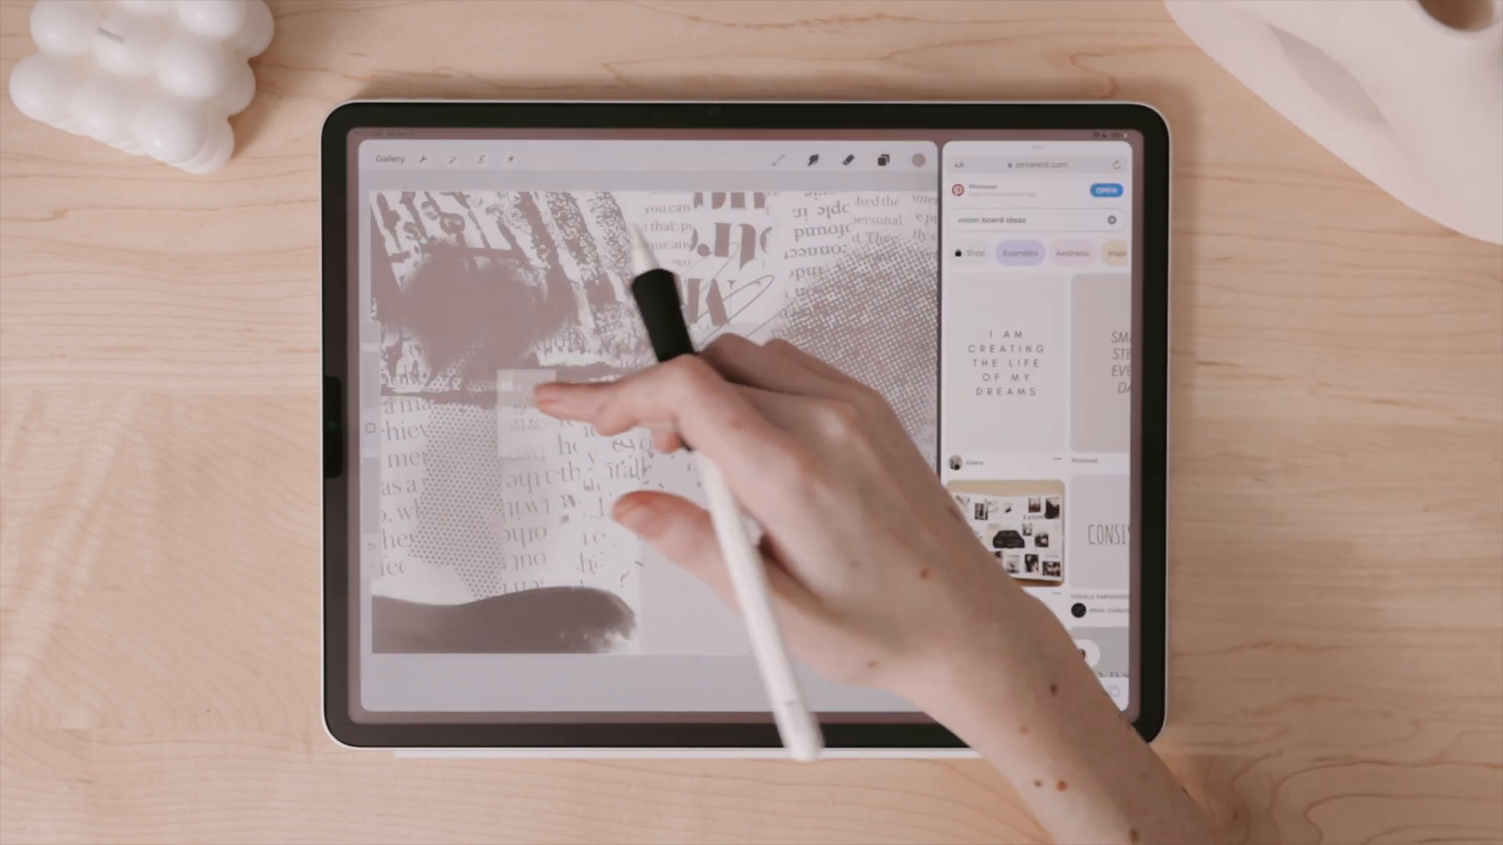
- Place the 'I am creating the life of my dreams' quote at the collage's upper left
left_click(509, 158)
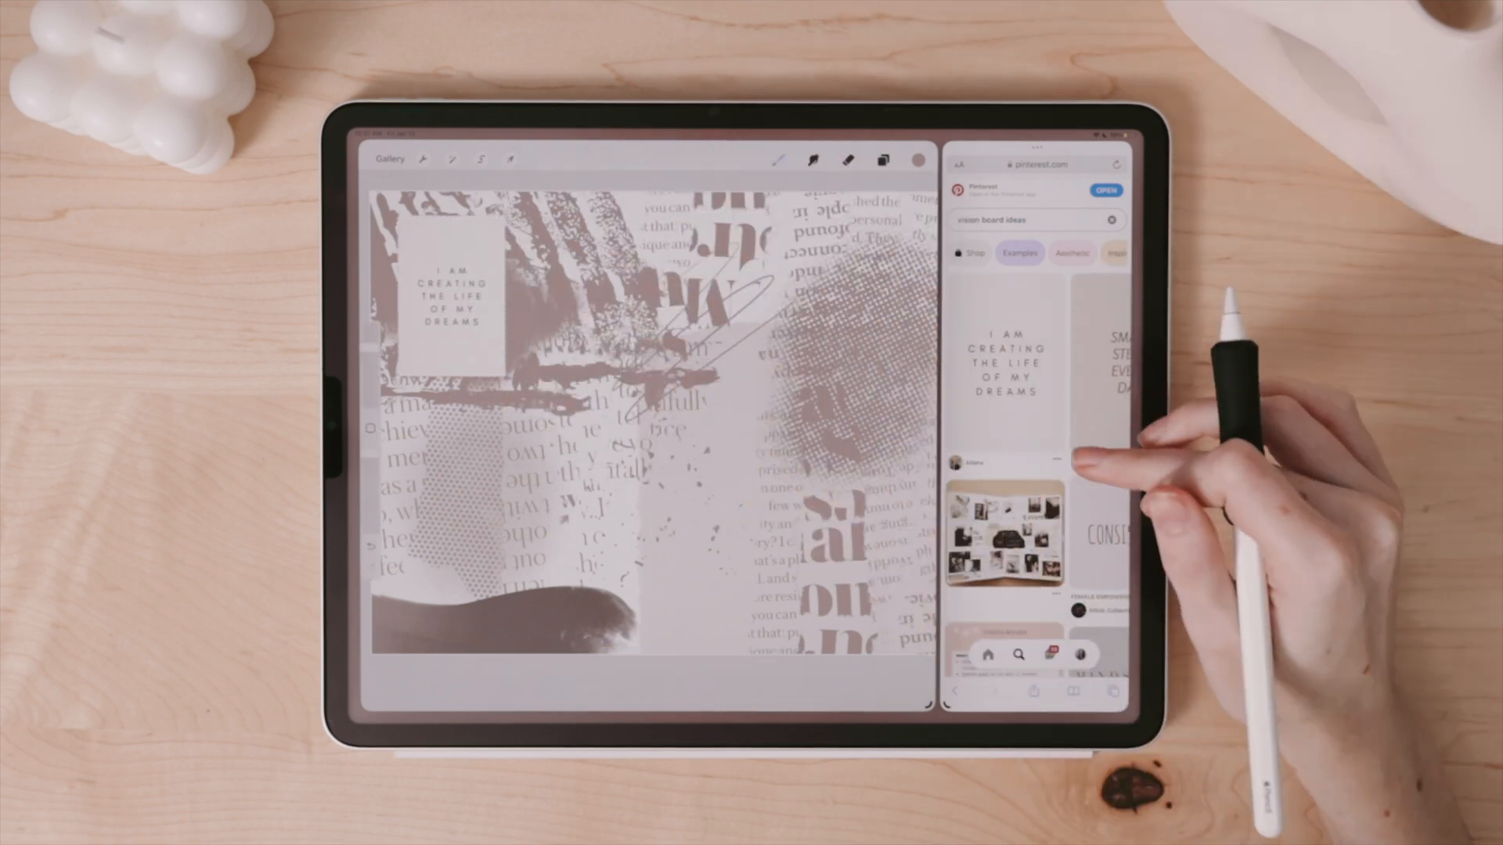
left_click(509, 159)
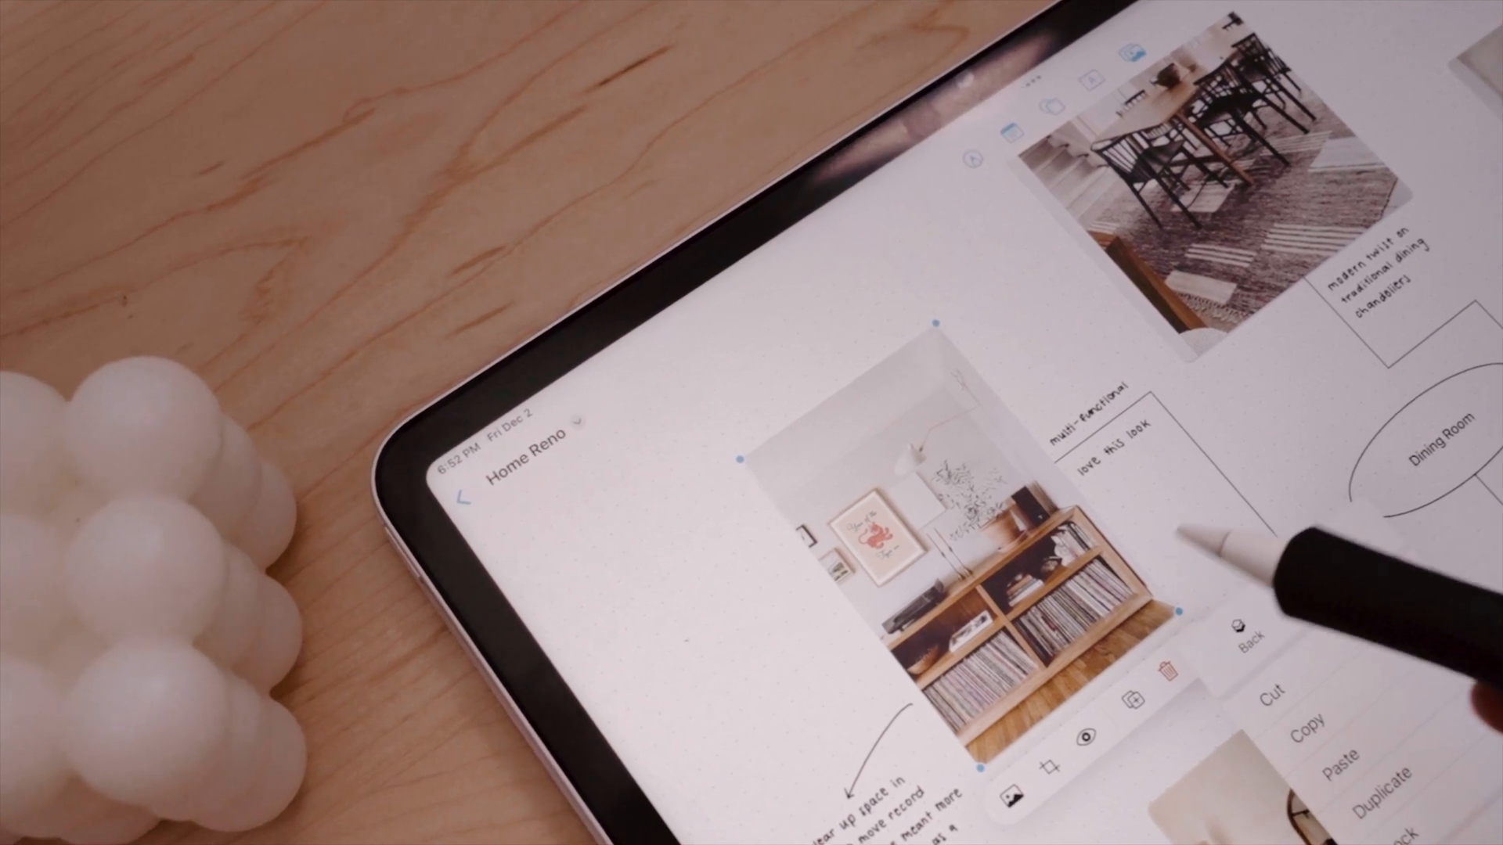
- Go back from the Home Reno board to All Boards
left_click(469, 494)
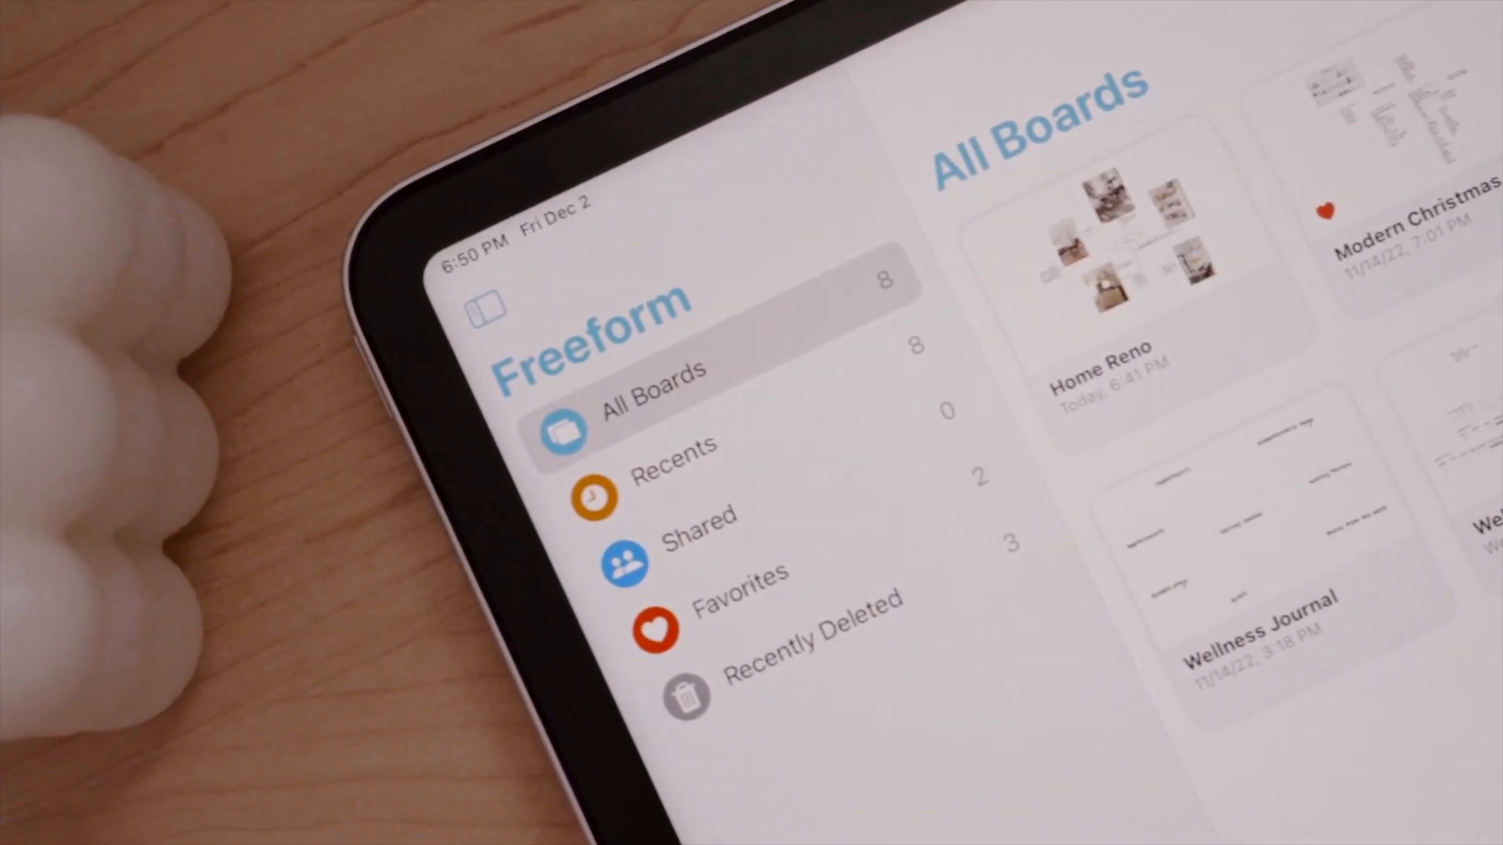